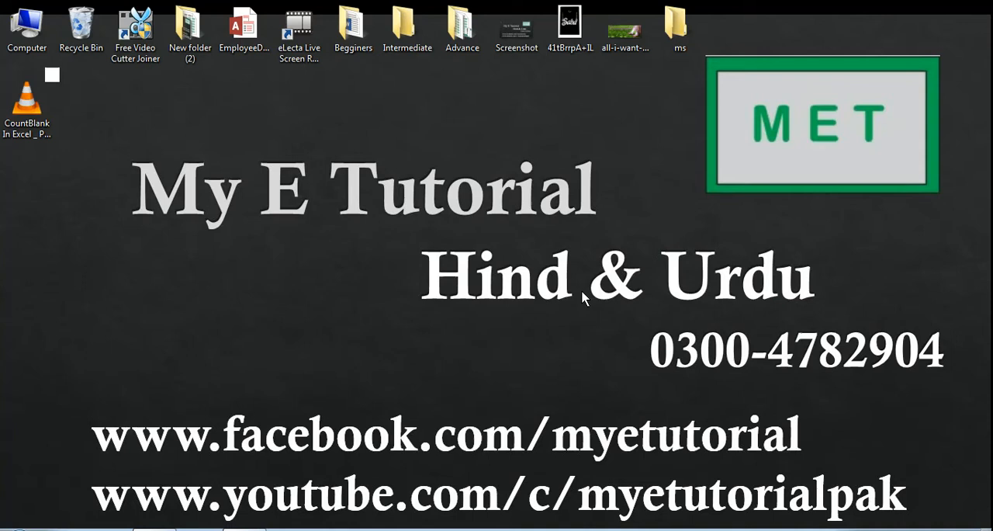
mouse_move(257, 407)
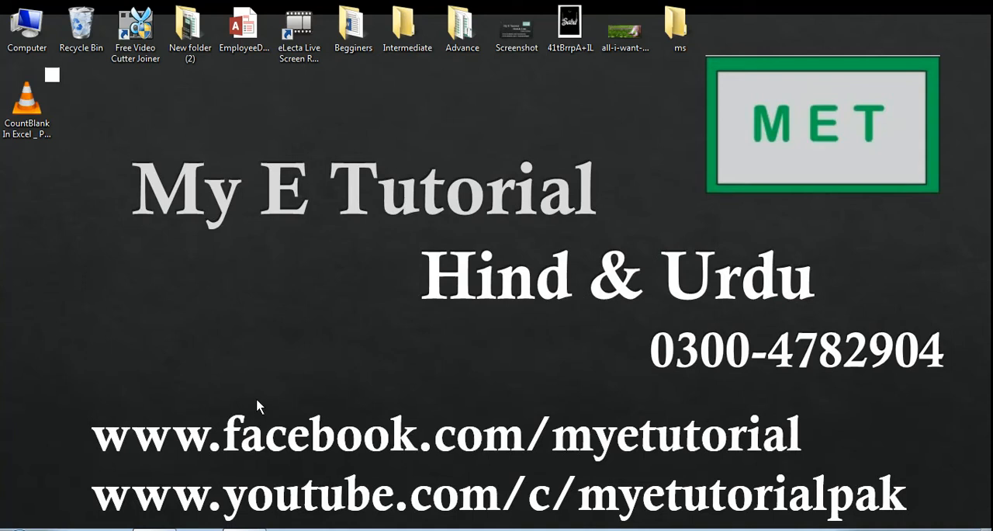
mouse_move(270, 450)
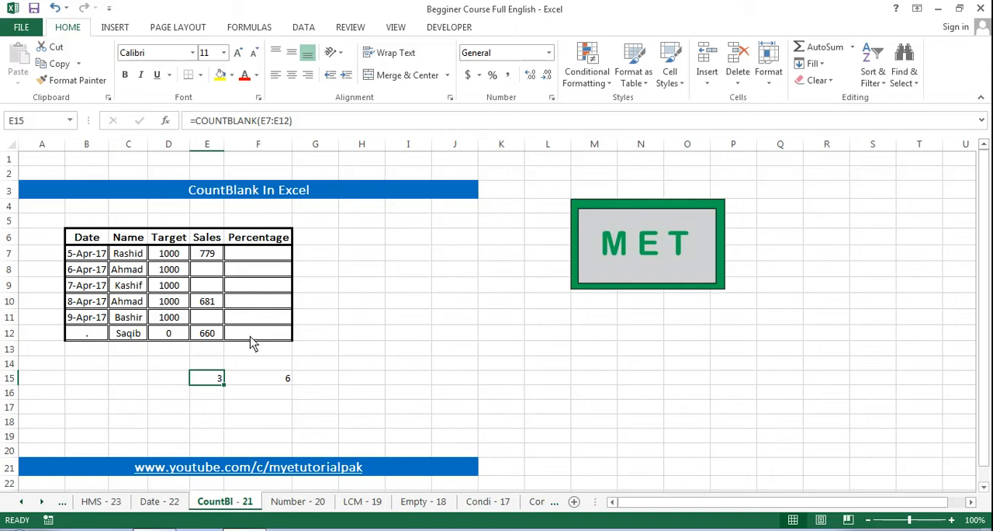
mouse_move(225, 273)
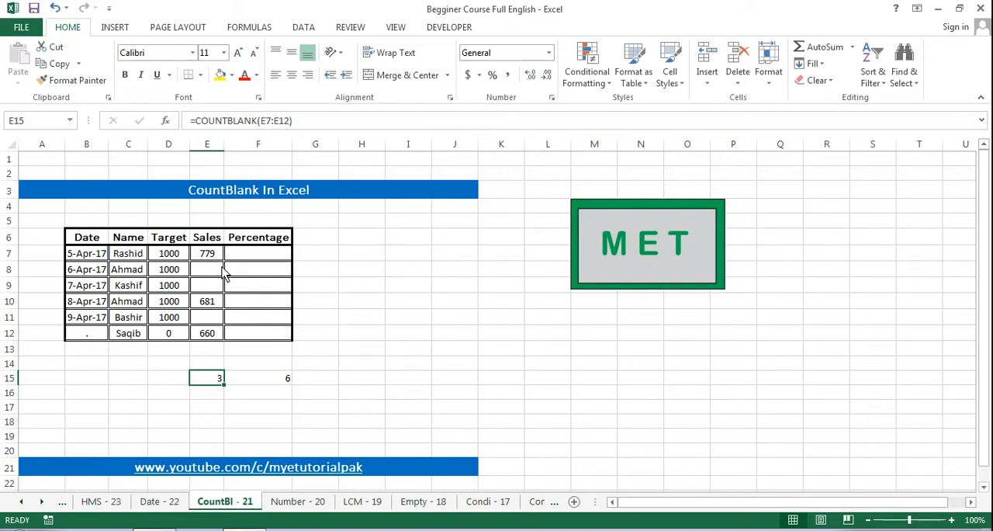
Step: Enter =COUNTBLANK(E7:E12) in E15 so it returns 3 empty Sales cells
drag(207, 253, 207, 332)
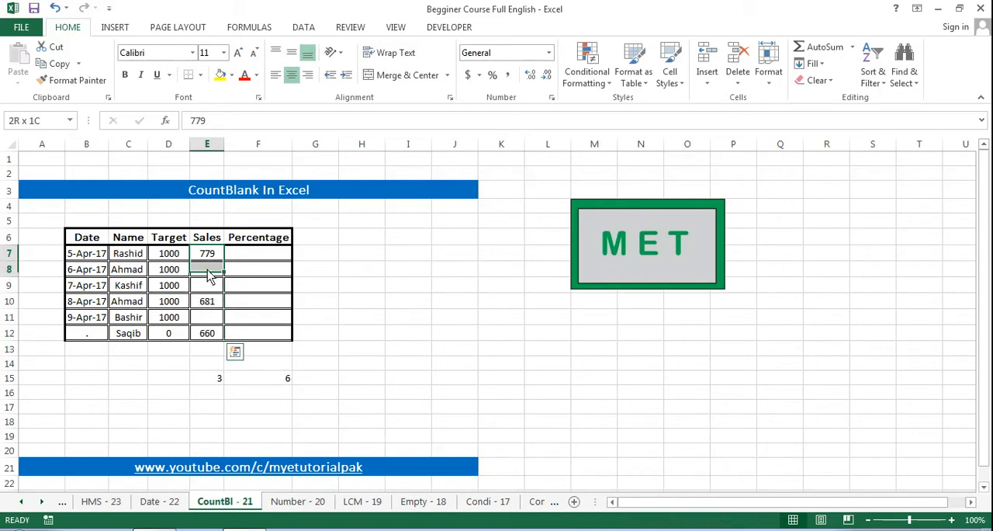
click(257, 253)
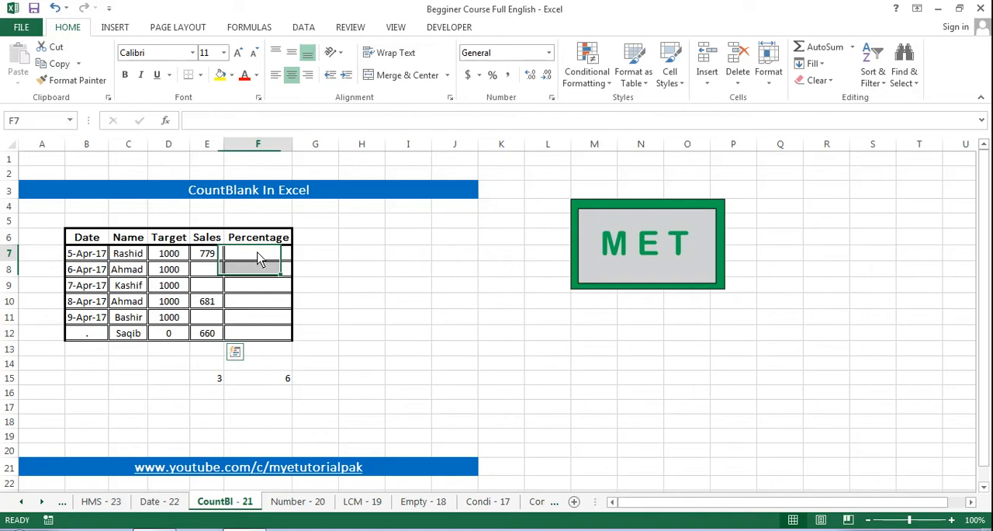
click(208, 379)
text(=)
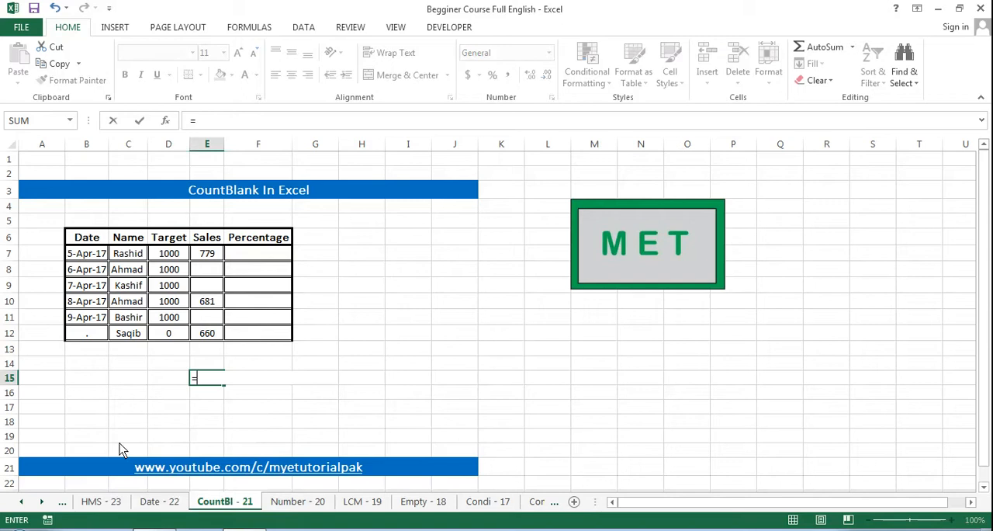
text(COUNTBLANK()
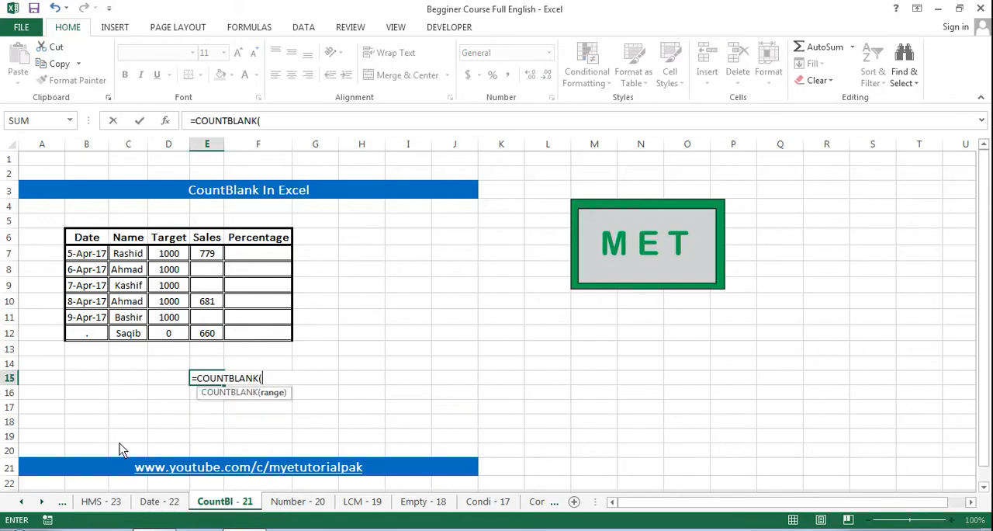
mouse_move(207, 256)
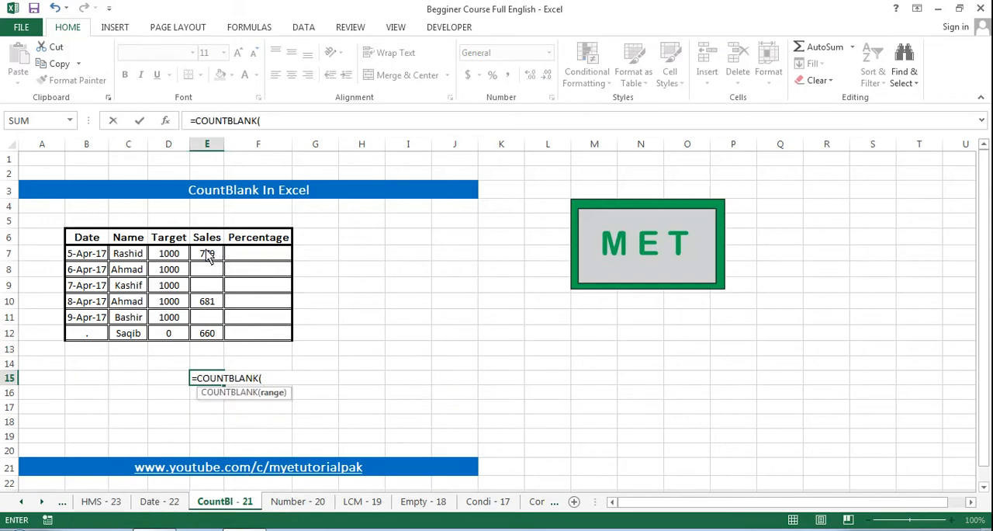
drag(208, 253, 208, 332)
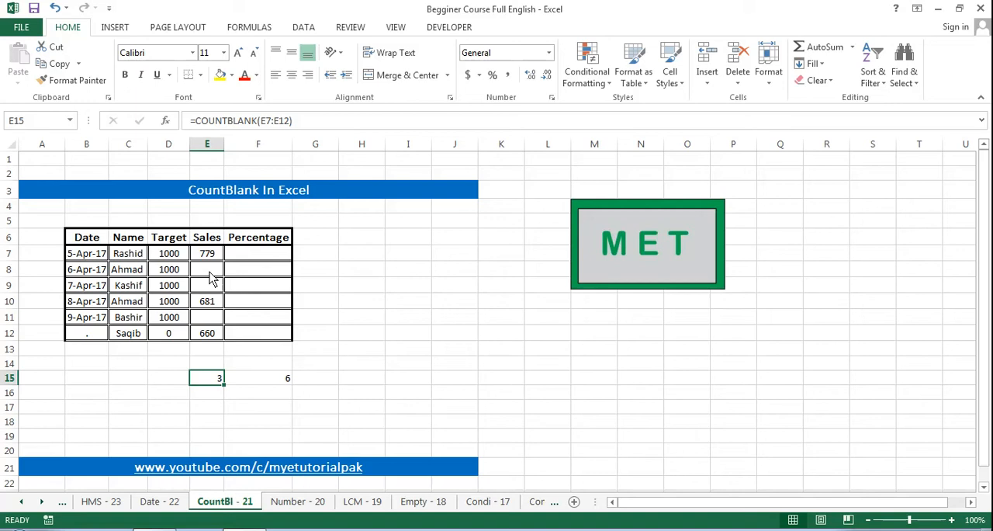
click(206, 270)
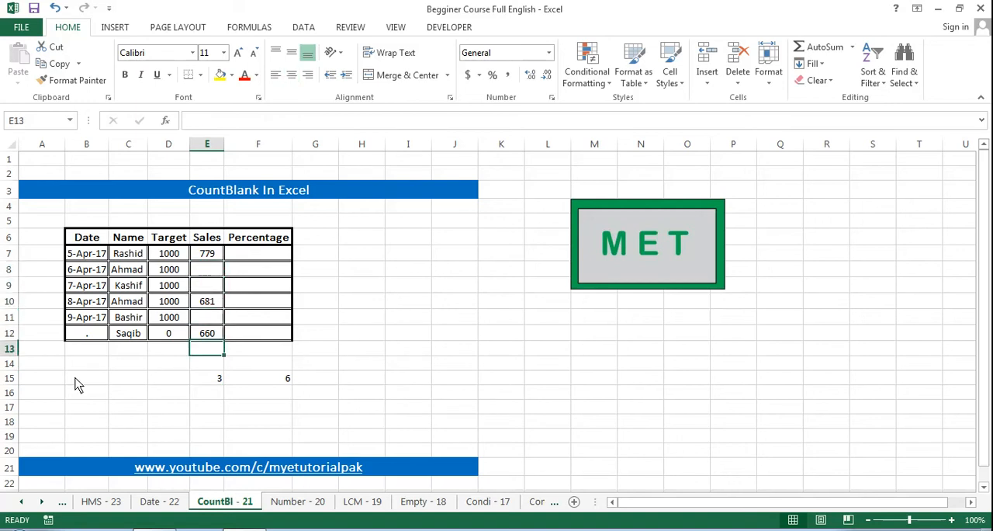
Step: Enter a COUNTBLANK over F7:F12 in F15 so it returns 6 empty Percentage cells
click(219, 379)
text(=)
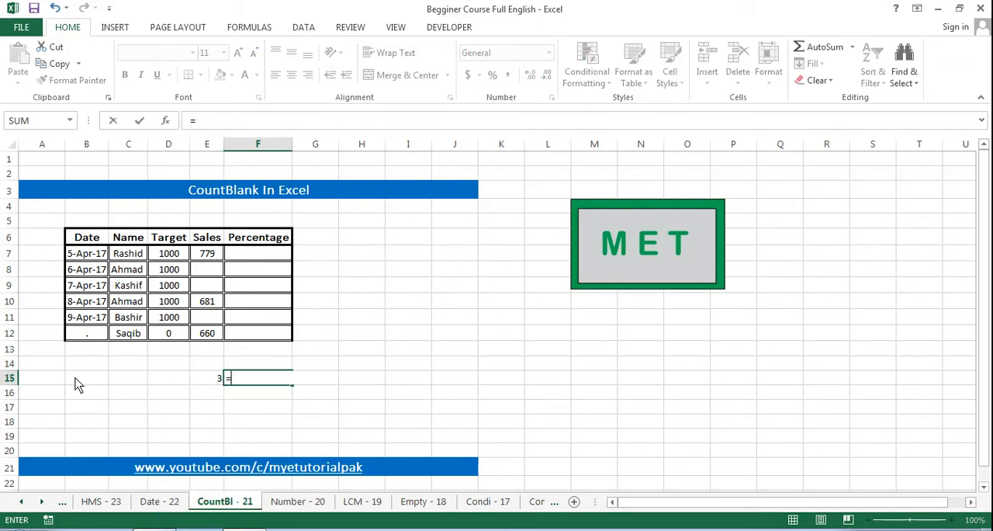
text(count)
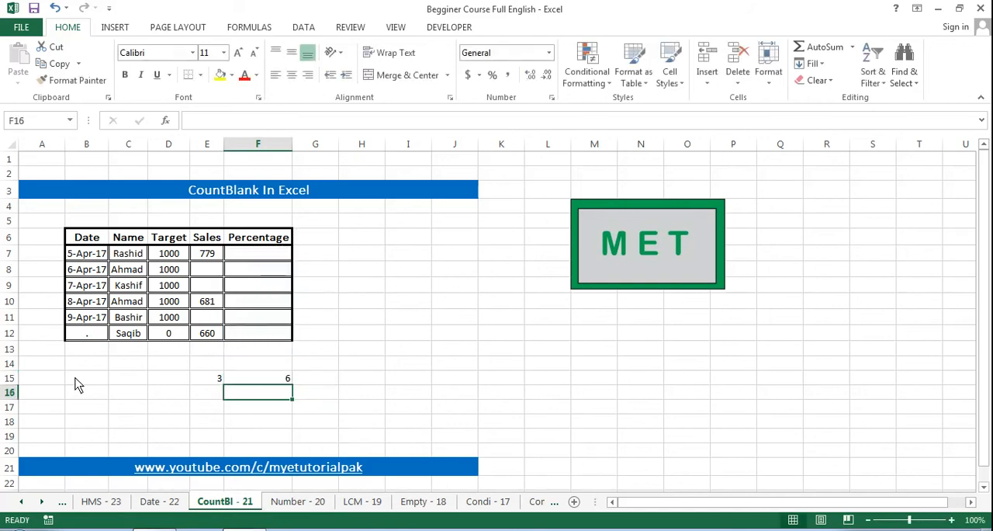
click(257, 379)
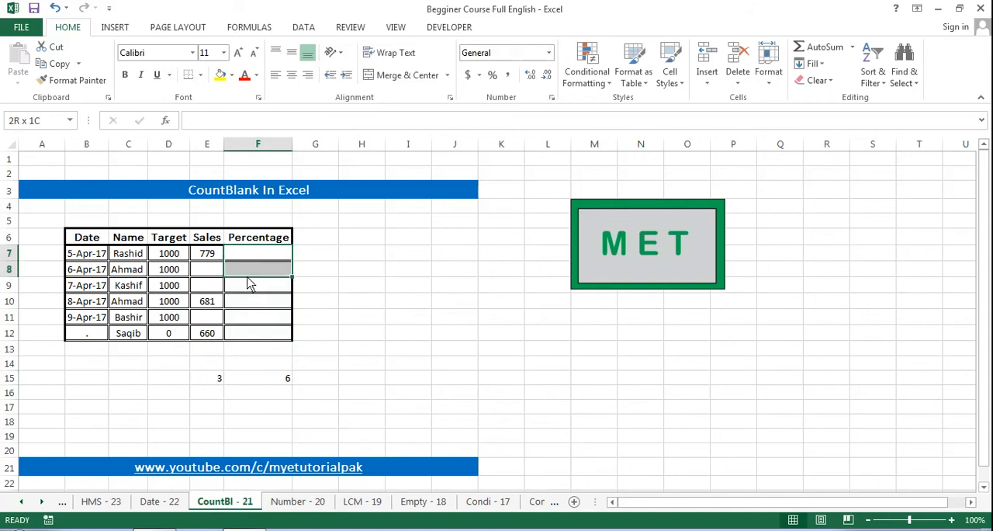
click(315, 332)
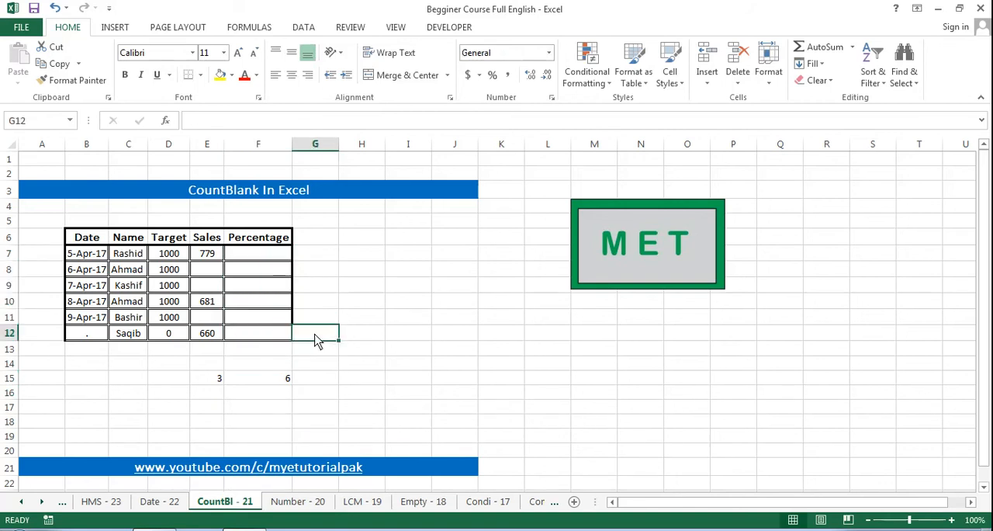
click(362, 332)
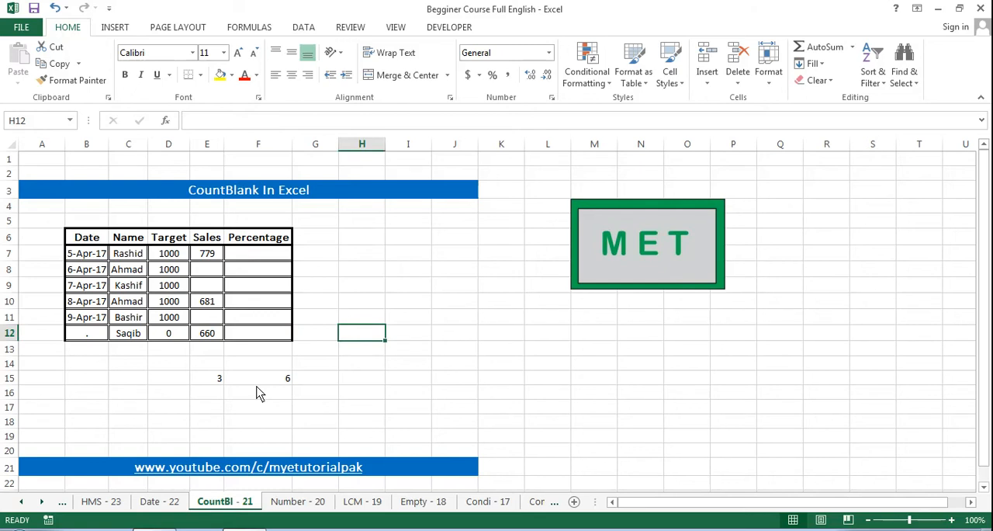
mouse_move(272, 391)
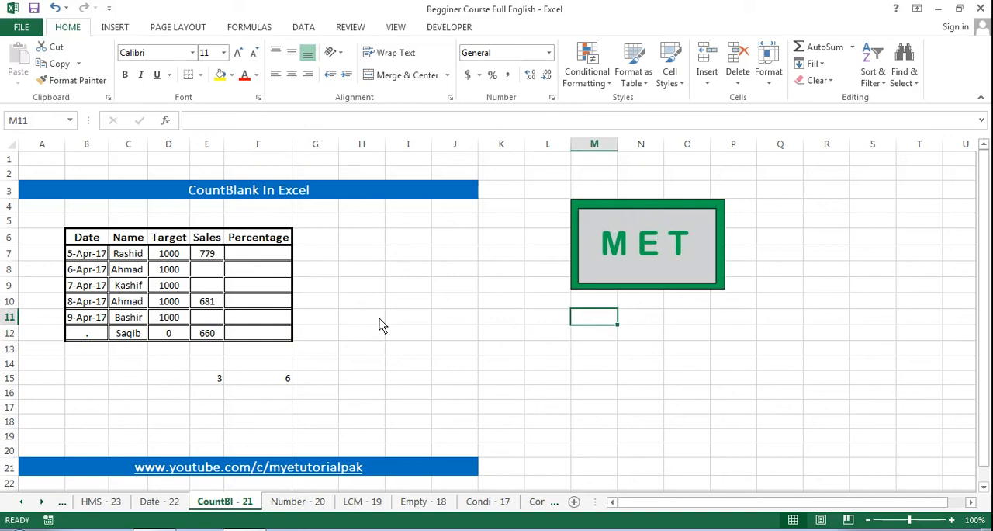
mouse_move(727, 450)
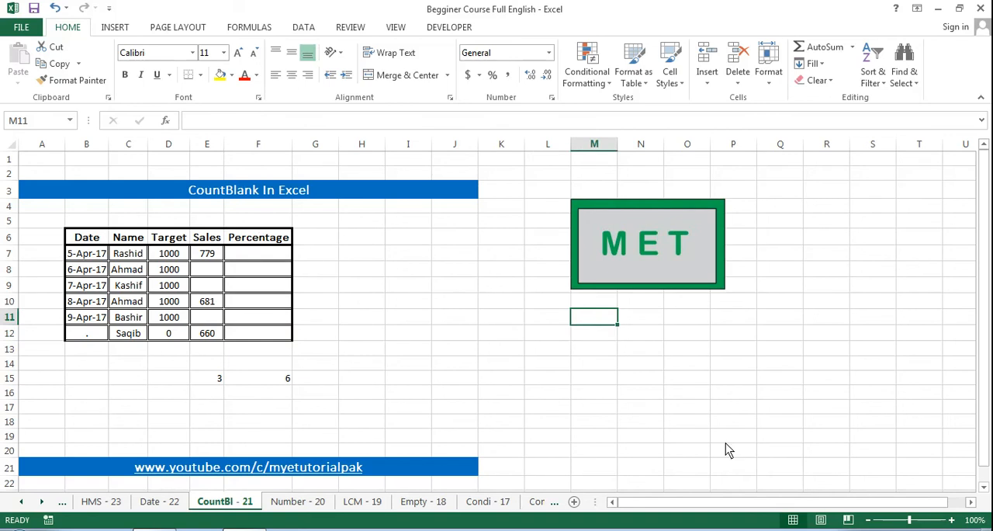
text(www.)
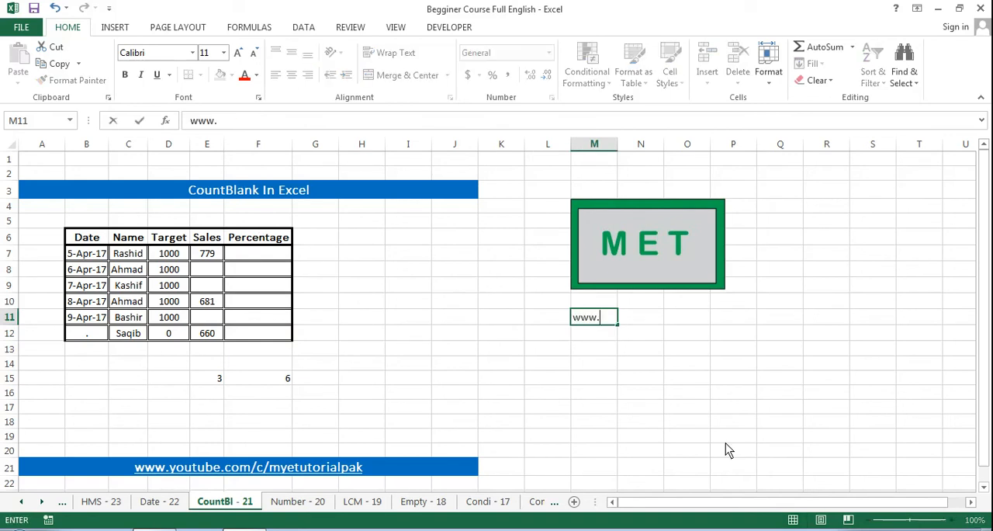
text(youtube)
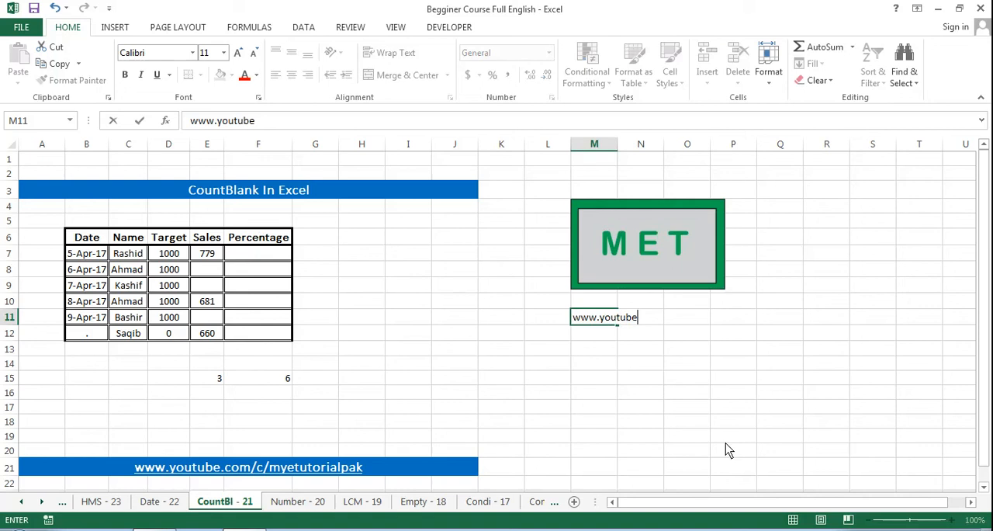
text(.com)
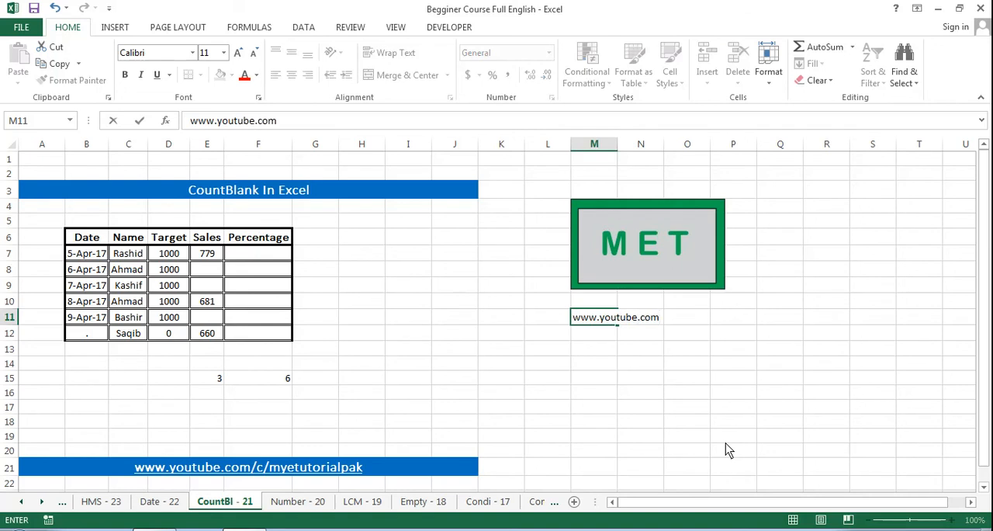
text(/c/myetutorial)
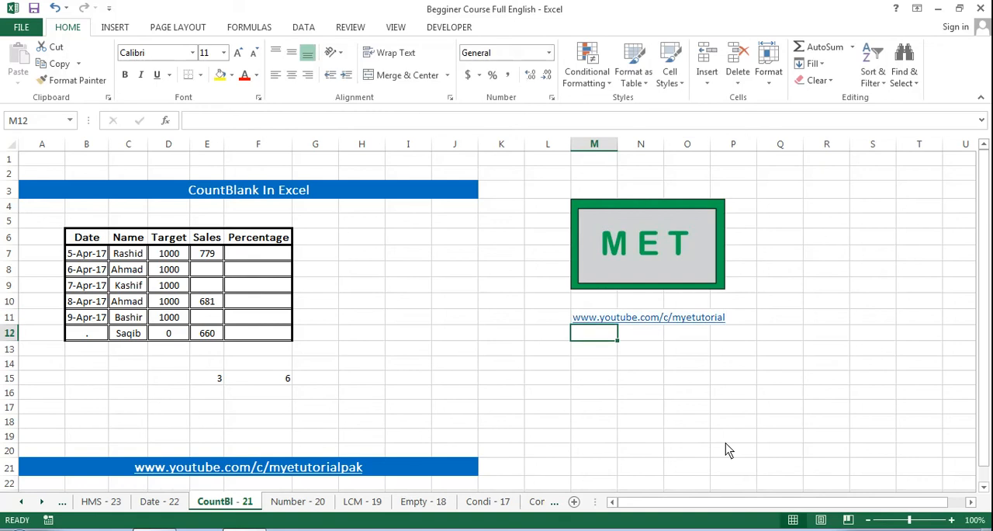
text(w)
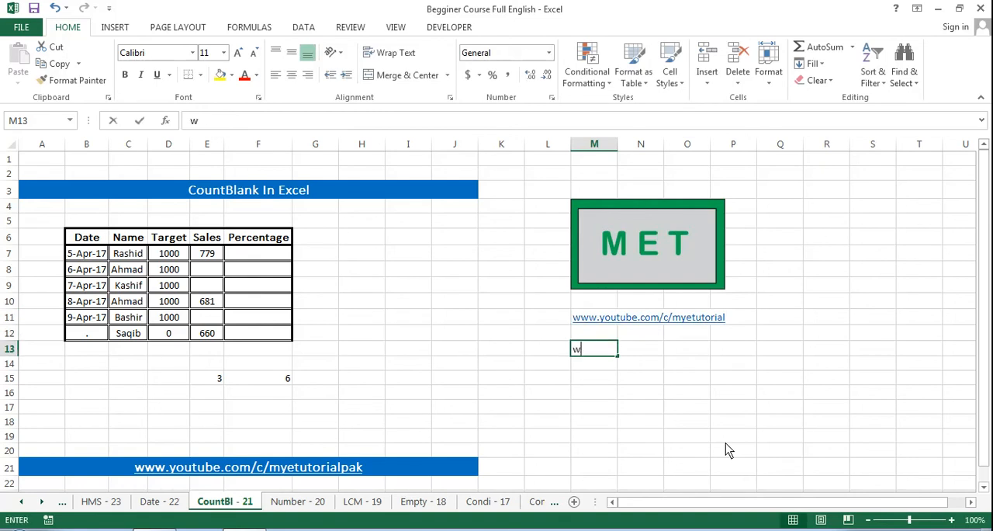
text(ww.facebook.com)
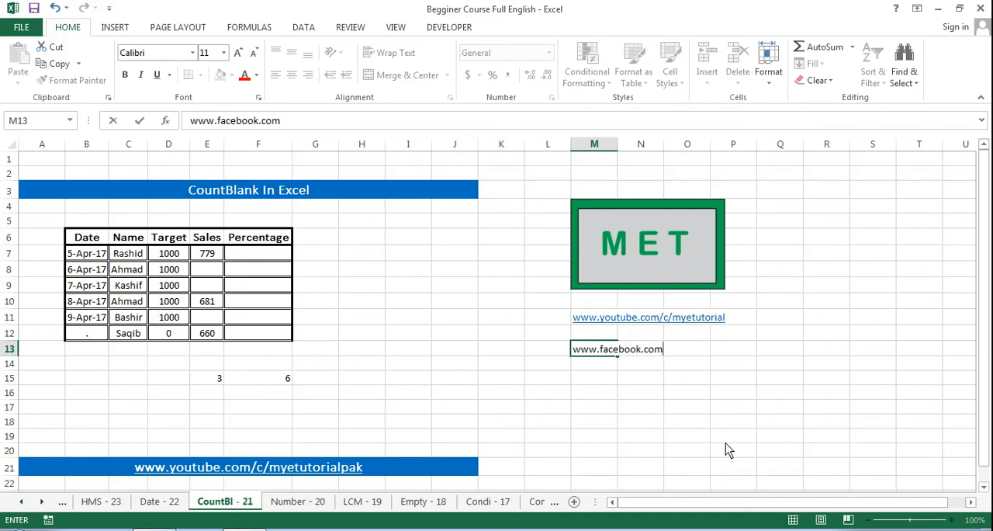
text(/myetutorial)
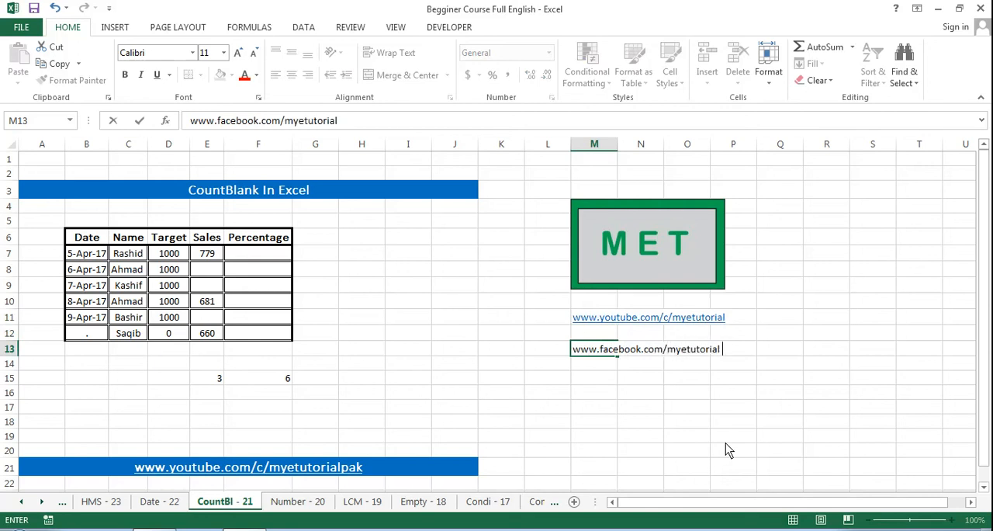
key(enter)
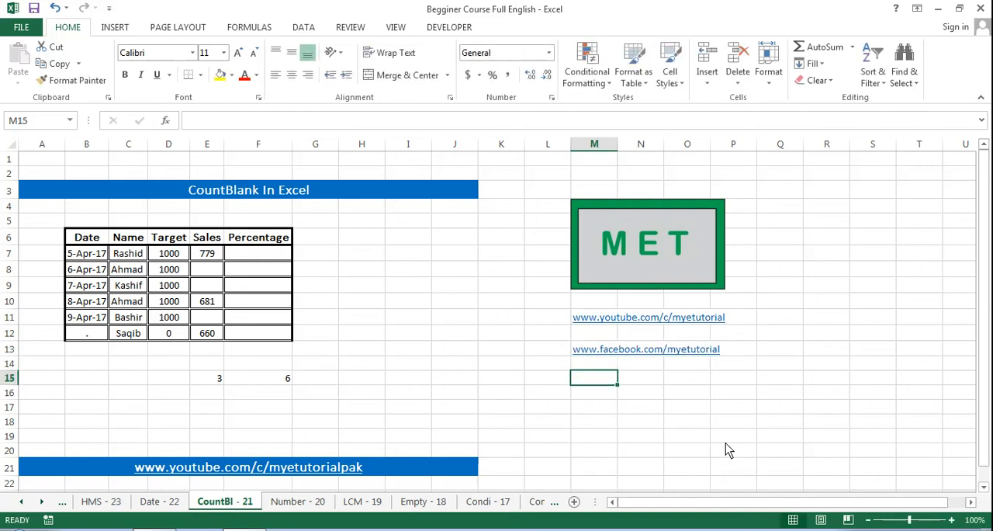